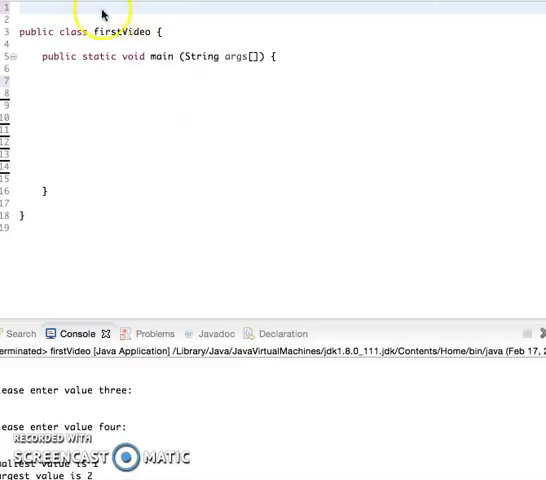
Step: Add the import java.util.Scanner; statement at the top of the file
text(imp)
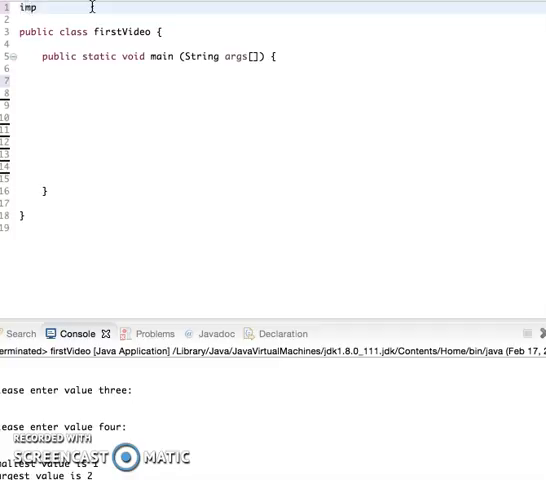
text(ort)
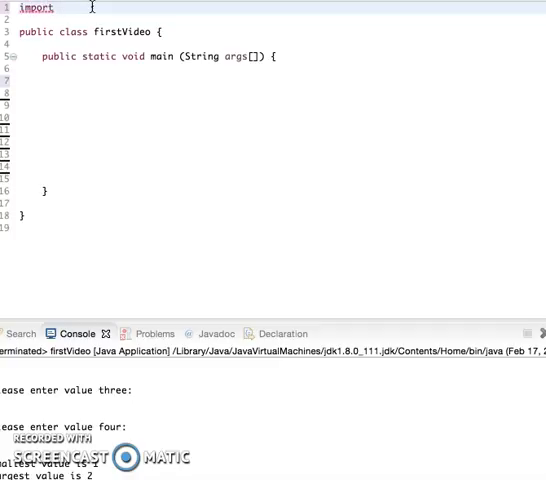
text(java.gui)
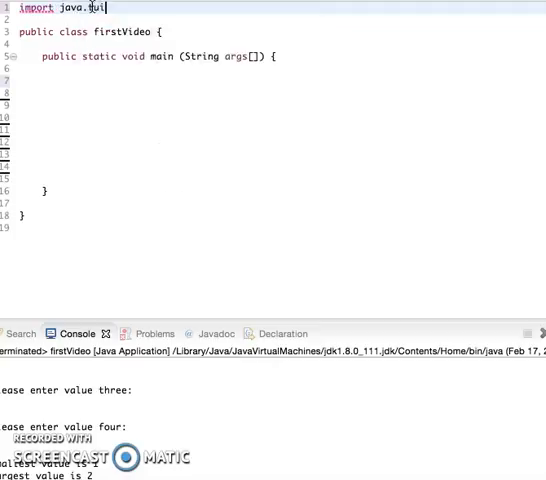
text(util.Sc)
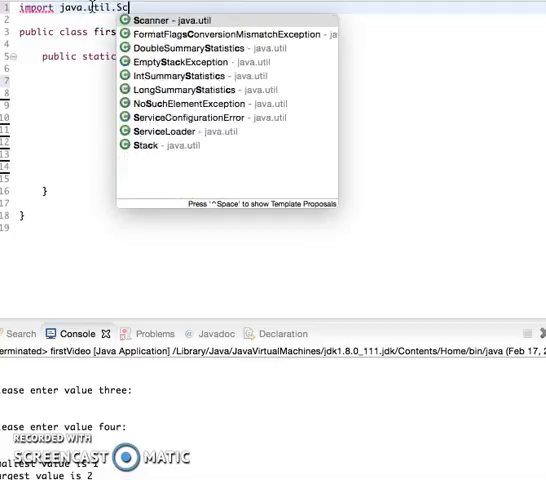
Step: Inside main, declare Scanner input = new Scanner(System.in);
click(151, 20)
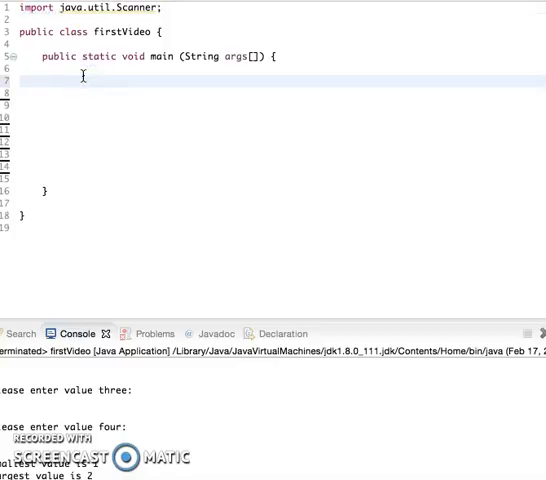
text(Scanner input)
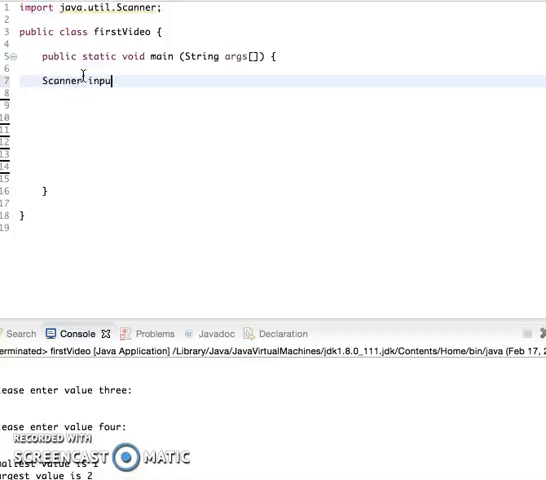
text(= new Scanner (Syst)
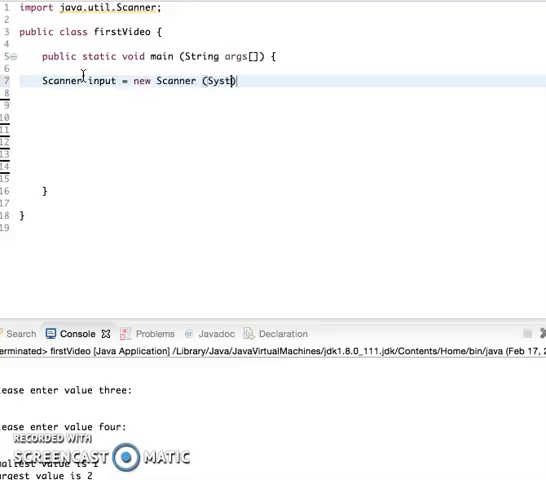
text(em)
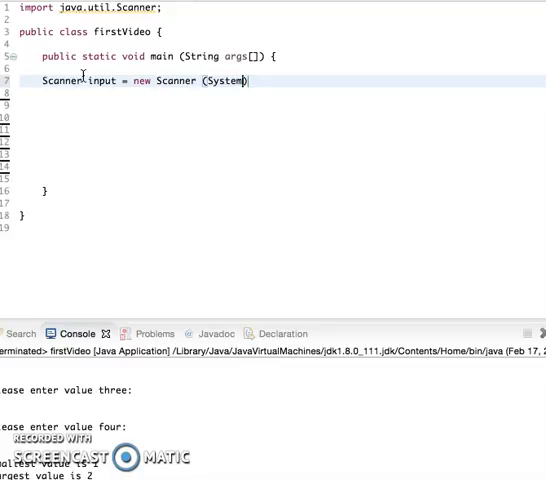
text(.in);)
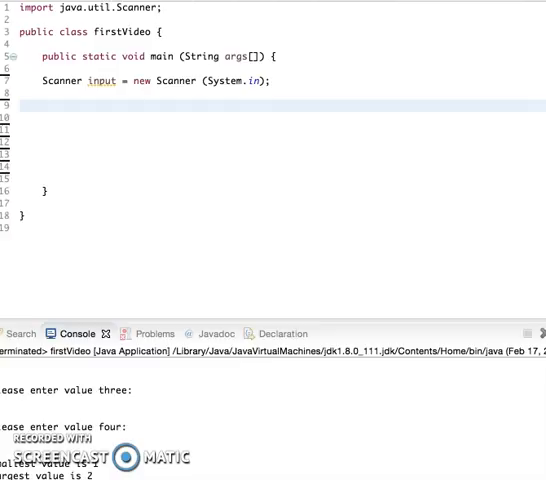
Step: Declare int value1, value2, value3, value4;
text(int value1)
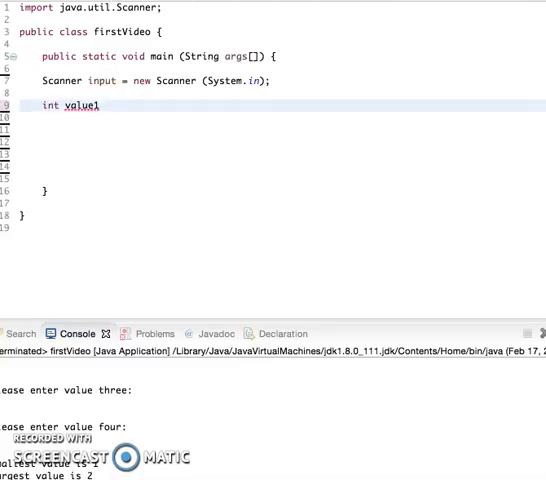
text(, value)
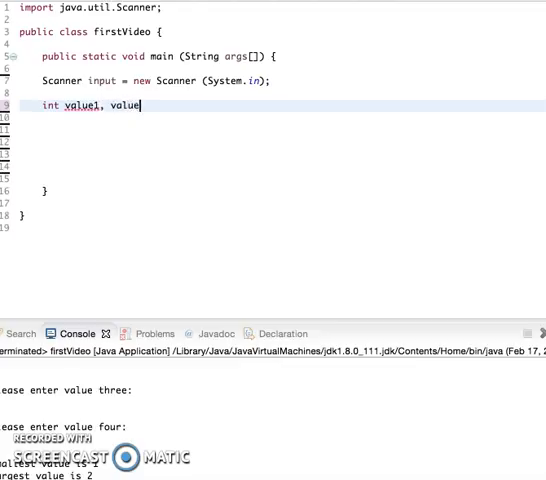
text(2, value3,)
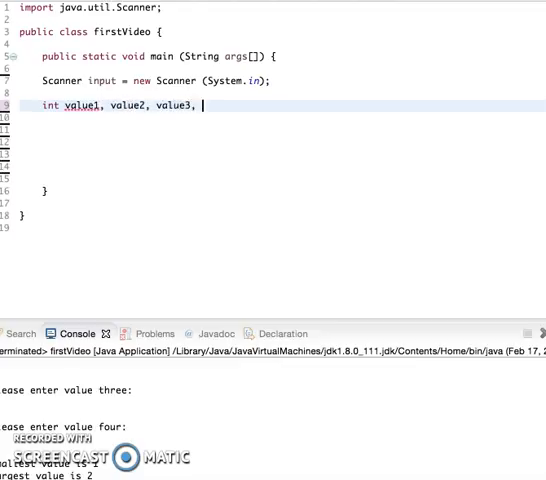
text(value4;)
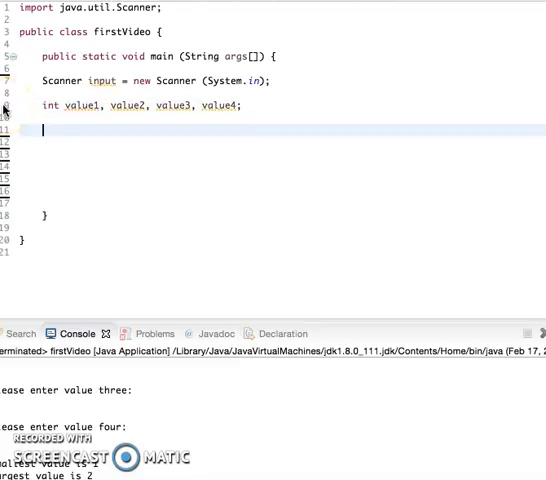
Step: Add 'Please enter value one' style println prompts, each reading valueN = input.nextInt()
text(syso)
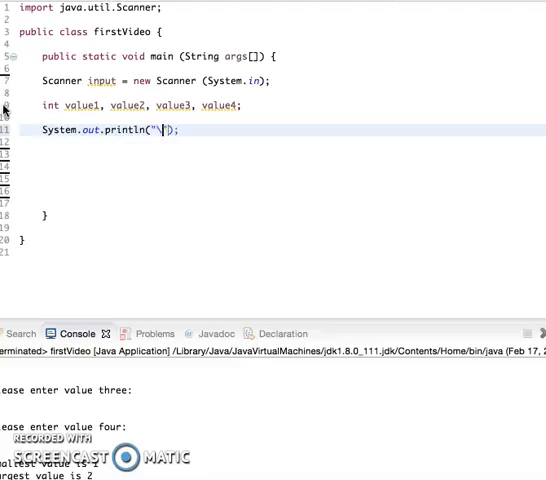
text(n)
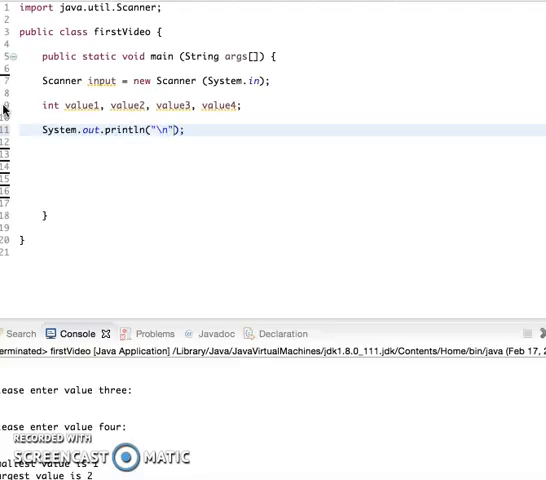
text(Please enter)
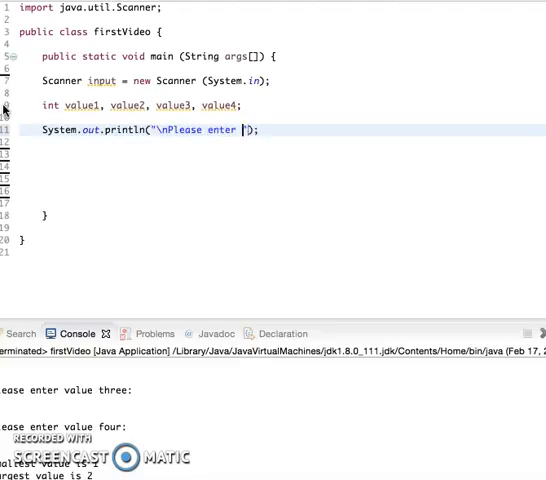
text(value one:)
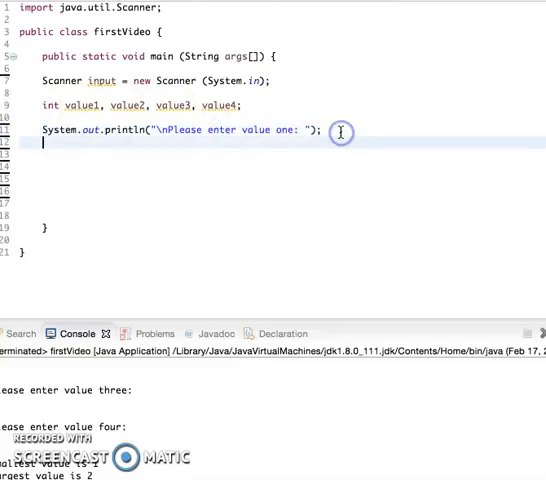
text(value1 = inpu)
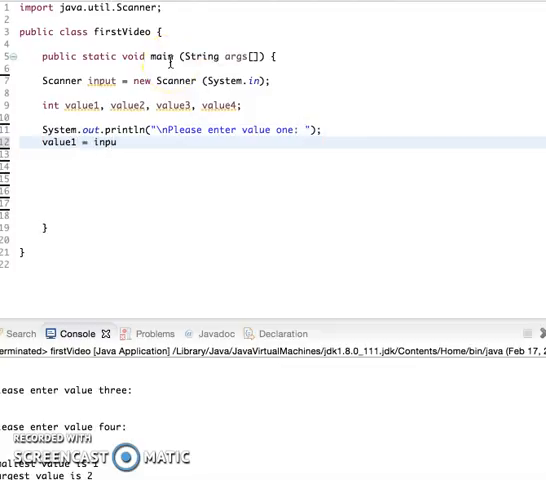
text(t.next())
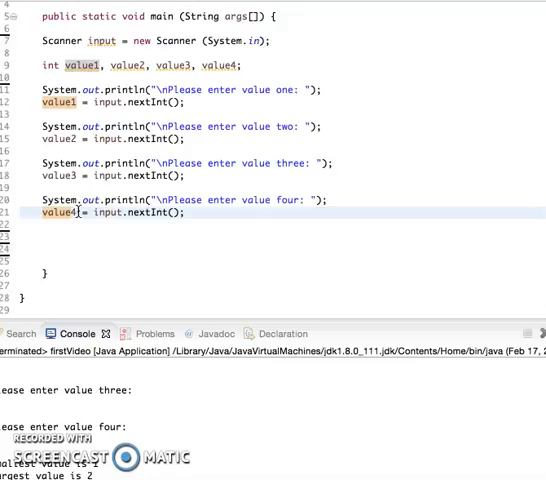
Step: Add int largest = value1; and int smallest = value1; after the input lines
text(int l)
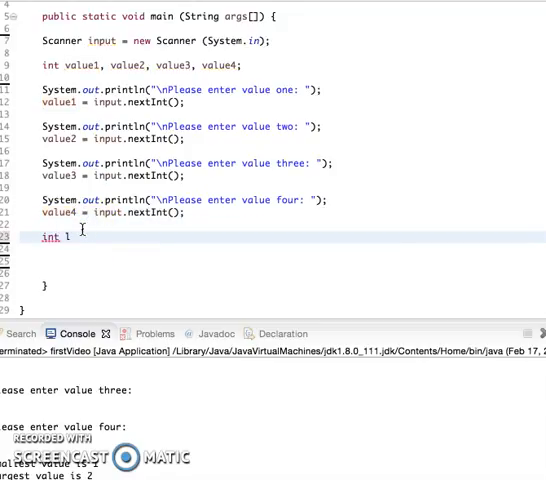
text(argest =)
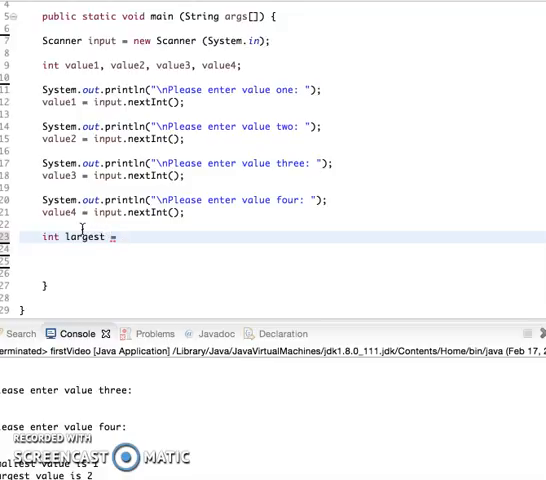
text(value)
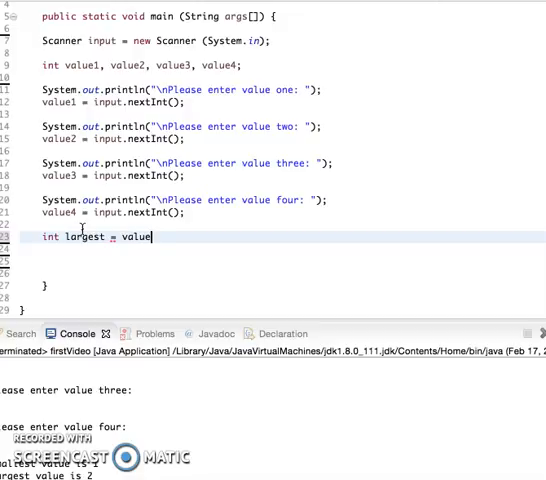
text(1;)
click(293, 249)
text(int smallest = value1;)
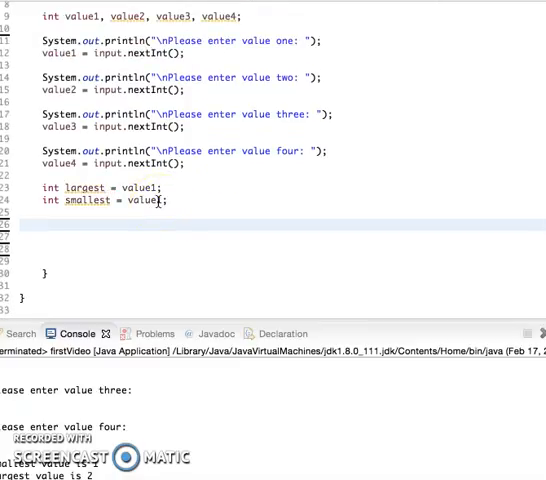
Step: Add an if block setting largest = value2 when value2 exceeds largest
text(if)
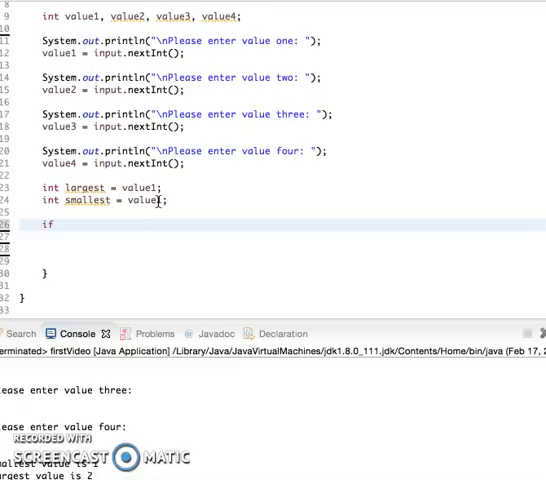
text((value2))
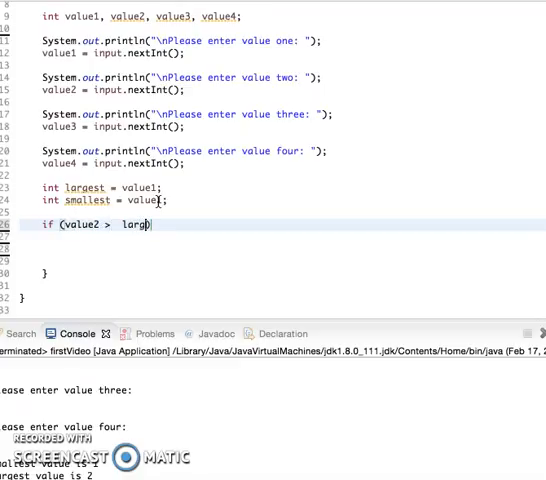
text(est)
text(lar)
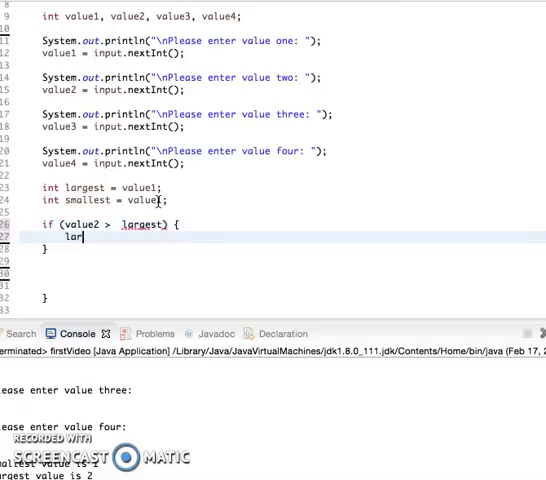
text(gest =)
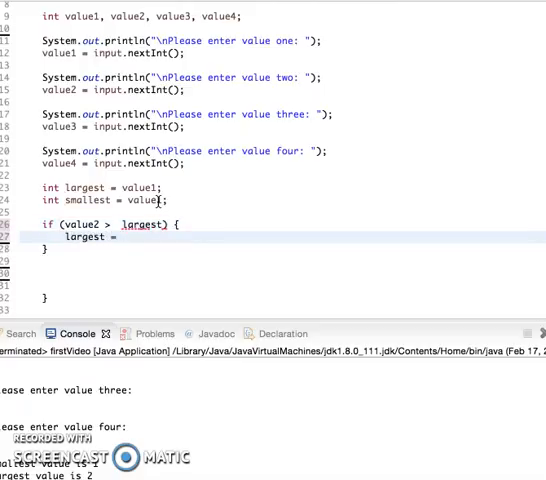
text(value2;)
text(i)
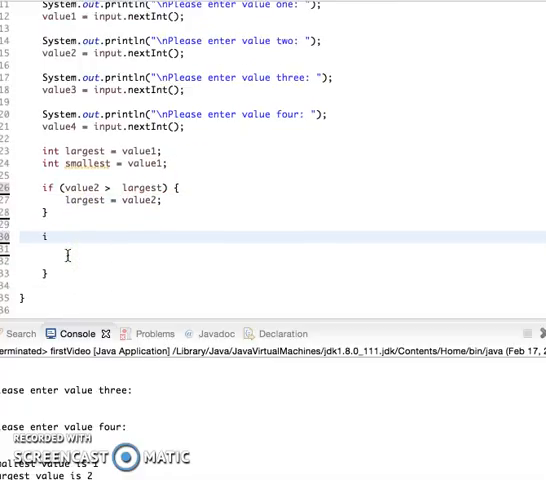
Step: Add the matching smallest comparisons, setting smallest = valueN when it is smaller
text(f (value))
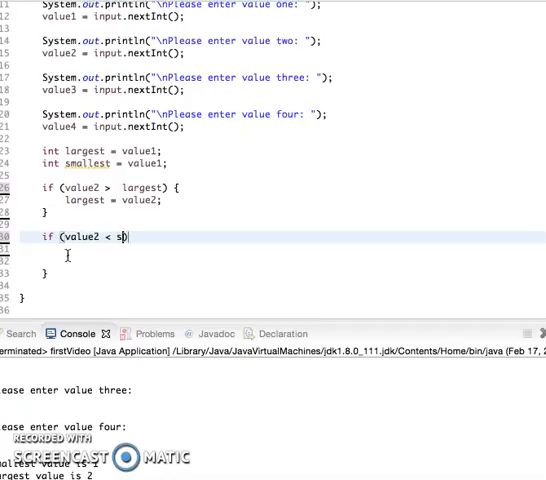
text(mallest) {)
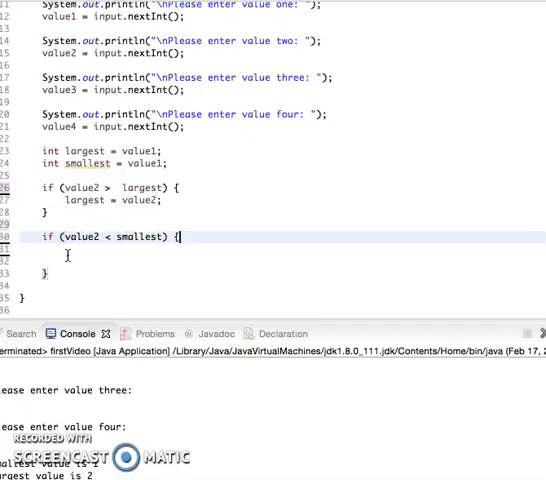
text(smallest = val)
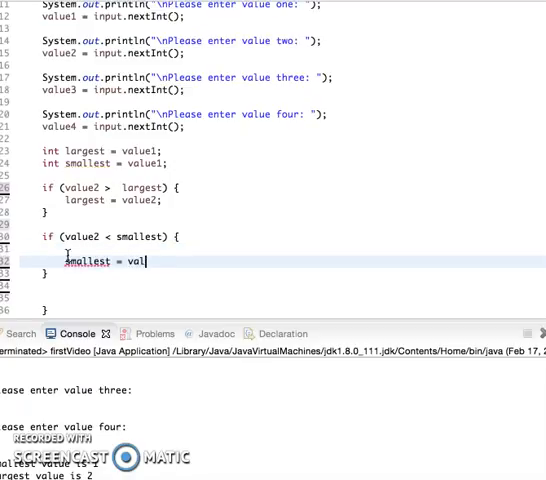
text(ue2;)
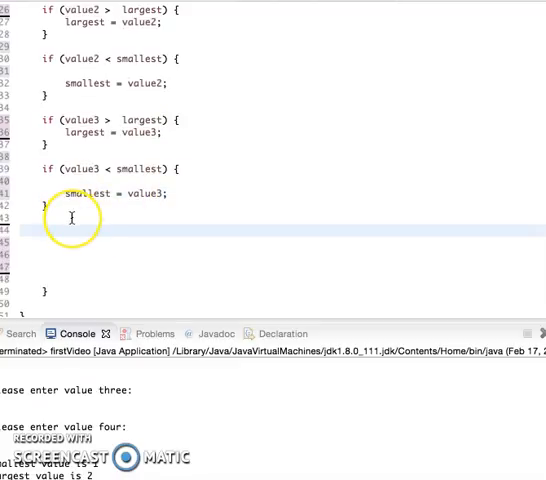
scroll(down, 3)
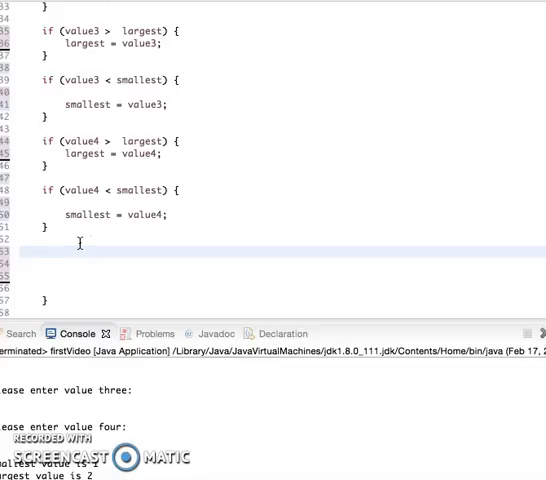
Step: Print "\nLargest value is %d" with largest using System.out.printf
text(sy)
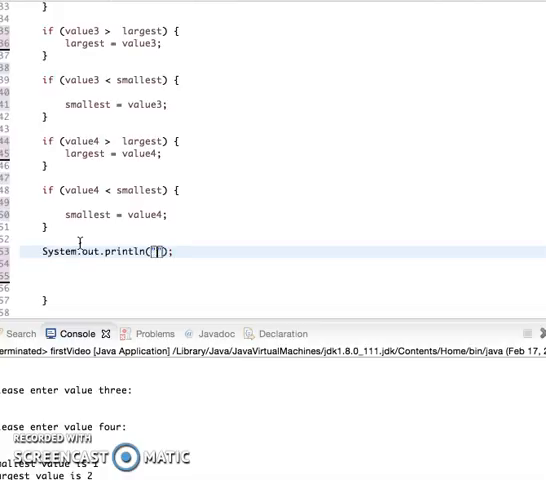
text(\nPl)
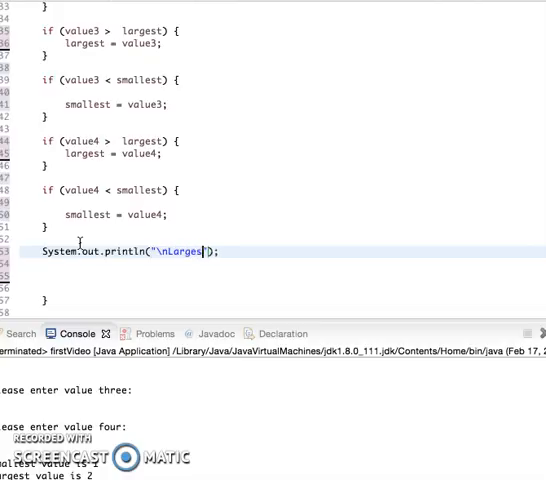
text(value s)
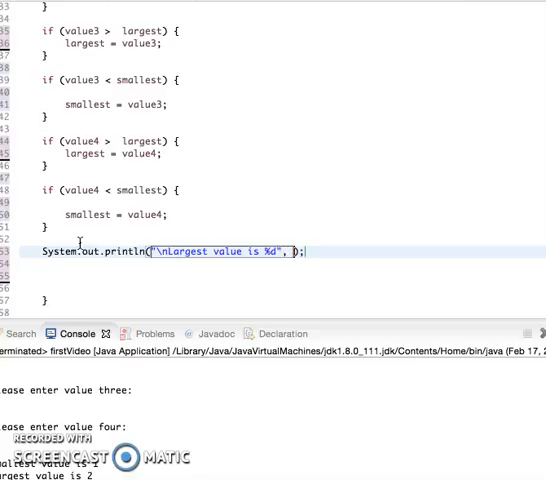
text(smallest)
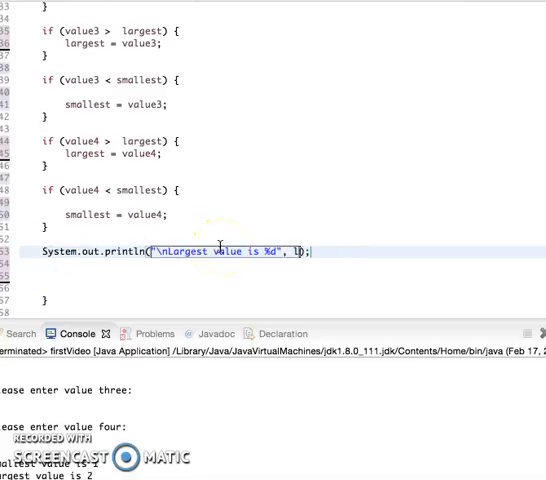
text(argest)
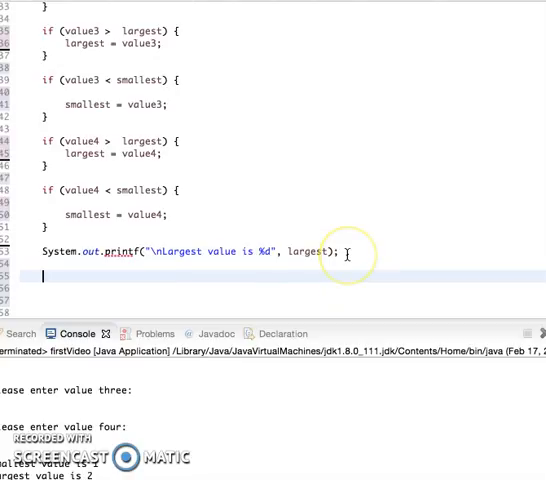
Step: Add an output line printing "Smallest value is %d" with smallest
text(System.out.println();)
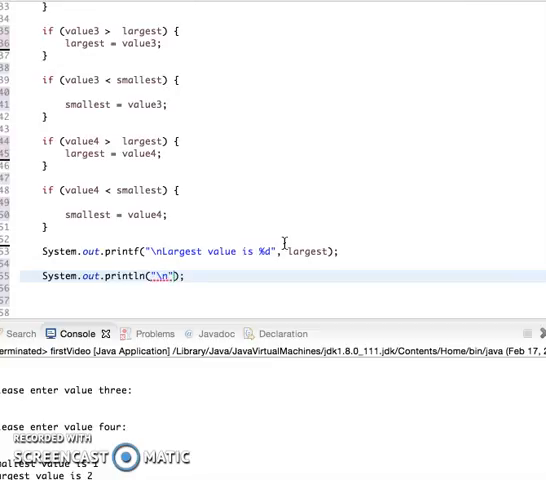
text(Smallest)
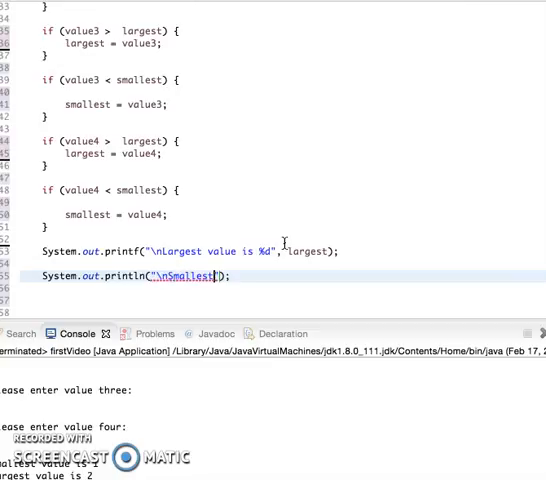
text(val)
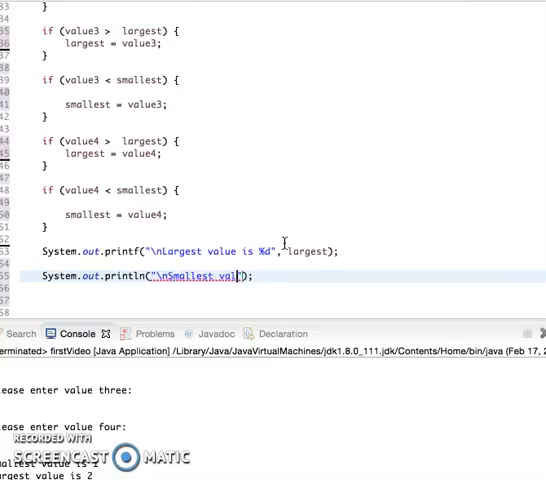
text(value is %d)
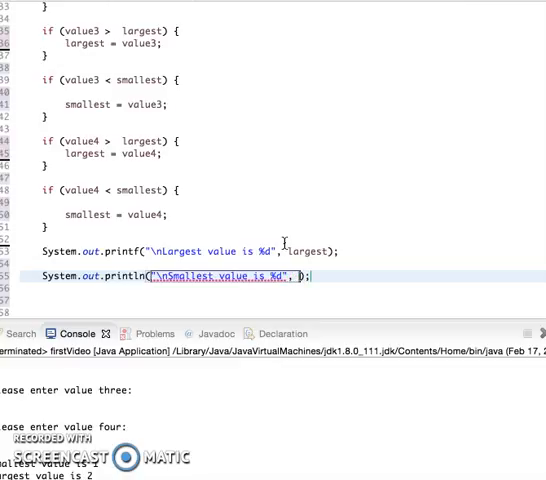
text(smal)
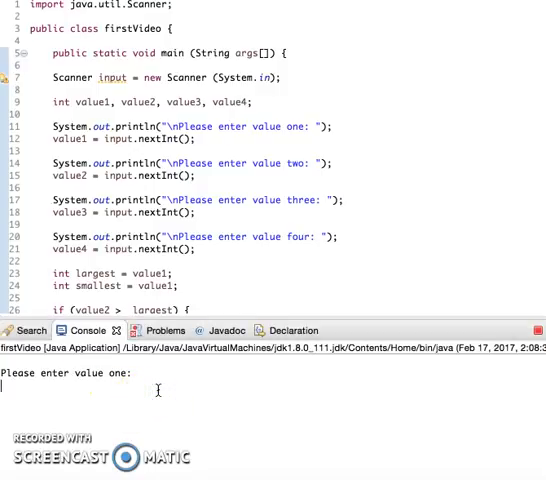
Step: Enter 3 as value one in the console
text(3)
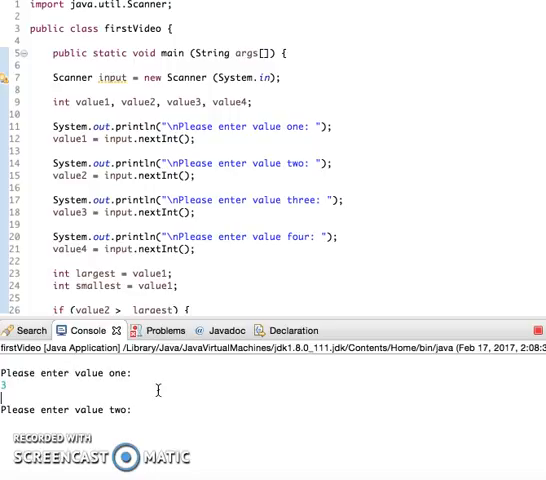